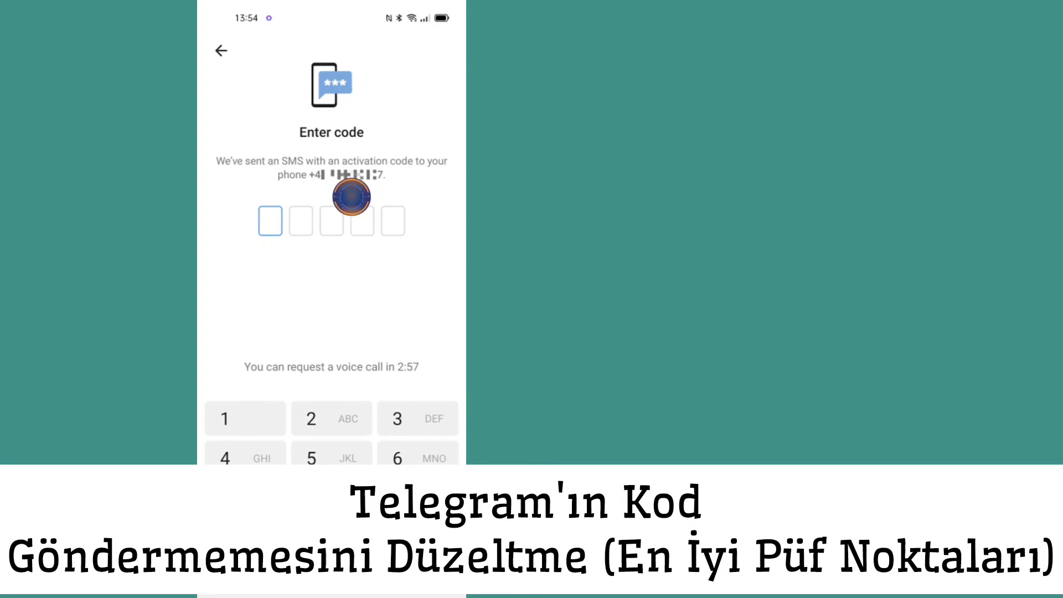
{"action": "mouse_move", "coordinate": [431, 349]}
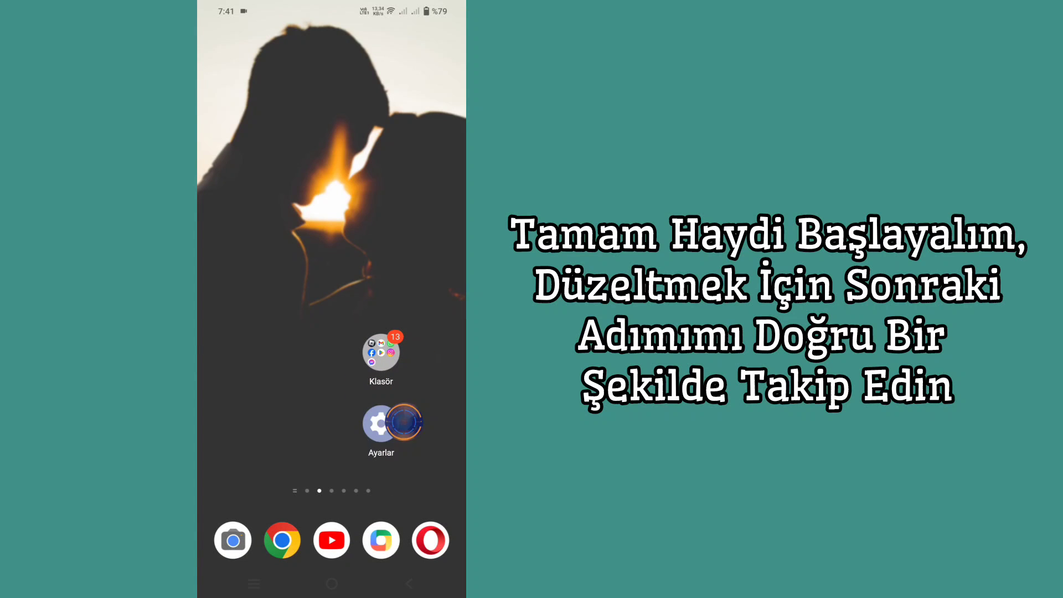
Open Android Settings and show the full list of installed apps.
{"action": "left_click", "coordinate": [373, 423]}
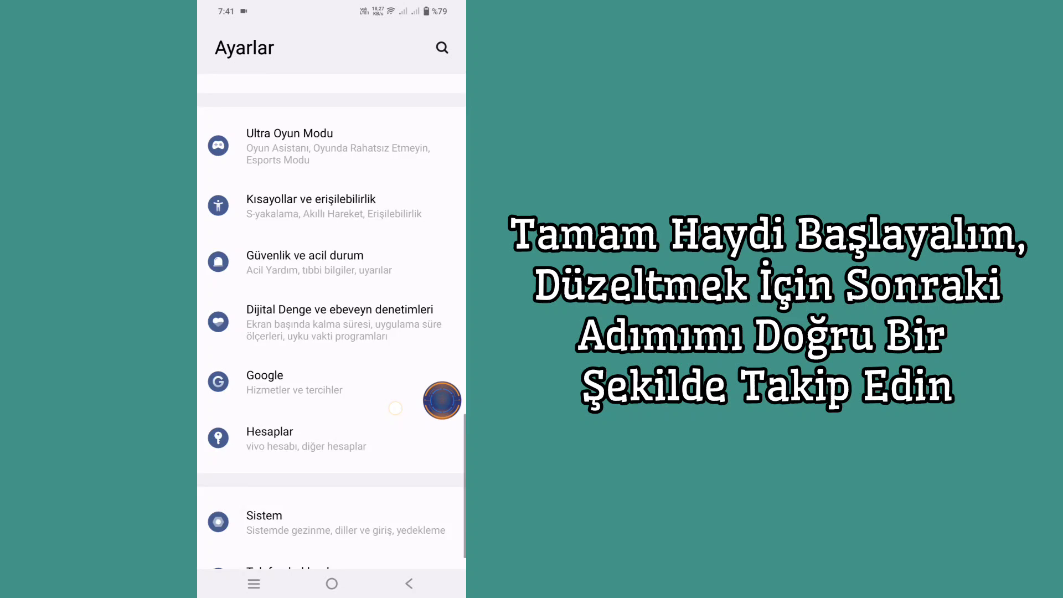
{"action": "scroll", "scroll_direction": "down", "scroll_amount": 3}
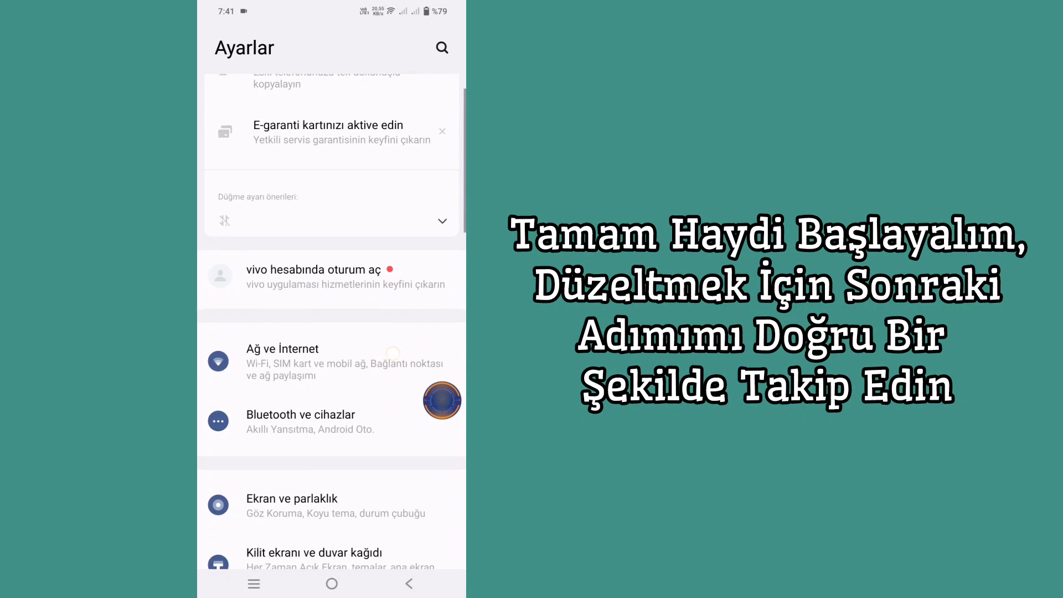
{"action": "scroll", "scroll_direction": "down", "scroll_amount": 3}
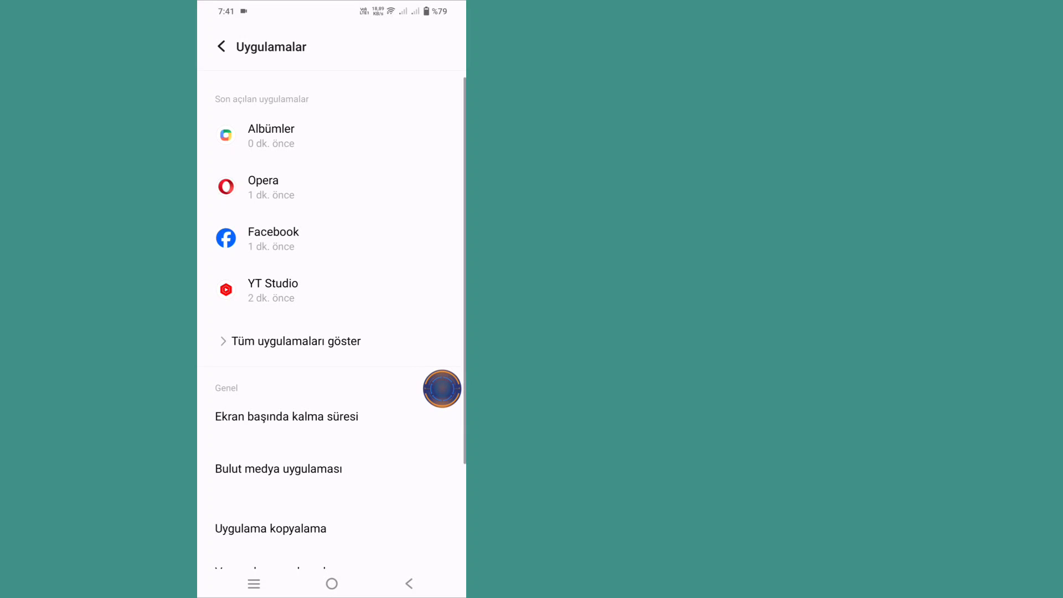
{"action": "left_click", "coordinate": [296, 341]}
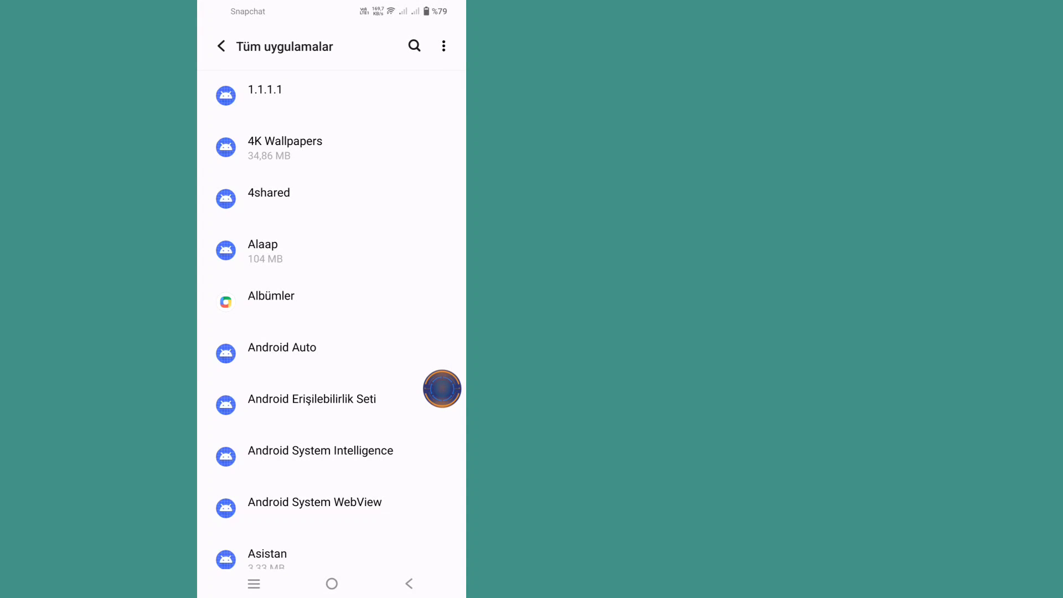
Find Telegram by search, clear its cache to 0 B, and open its storage cleanup.
{"action": "left_click", "coordinate": [414, 46]}
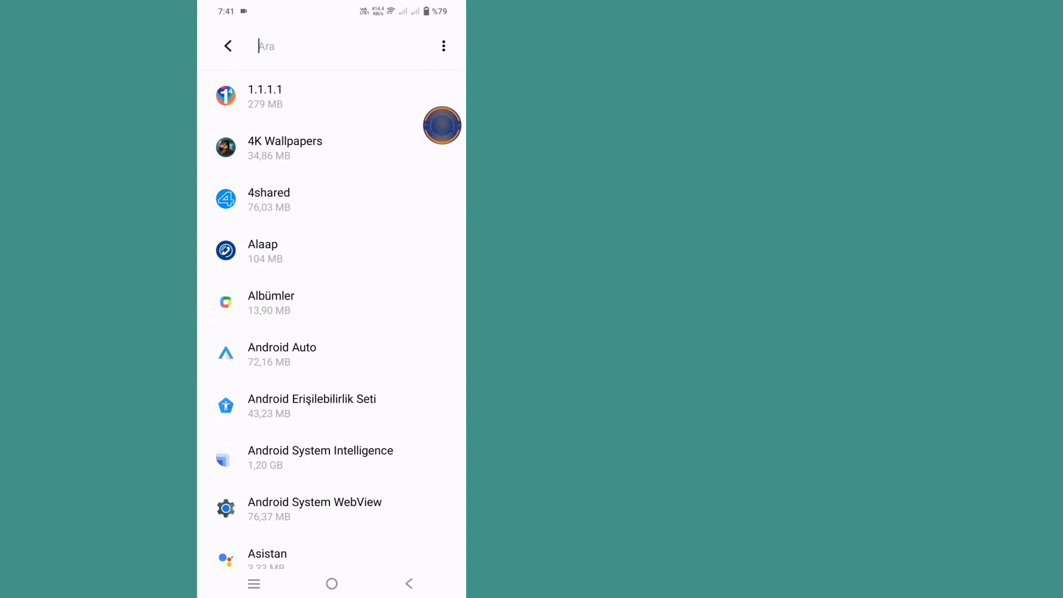
{"action": "left_click", "coordinate": [327, 46]}
{"action": "type", "text": "Telegram"}
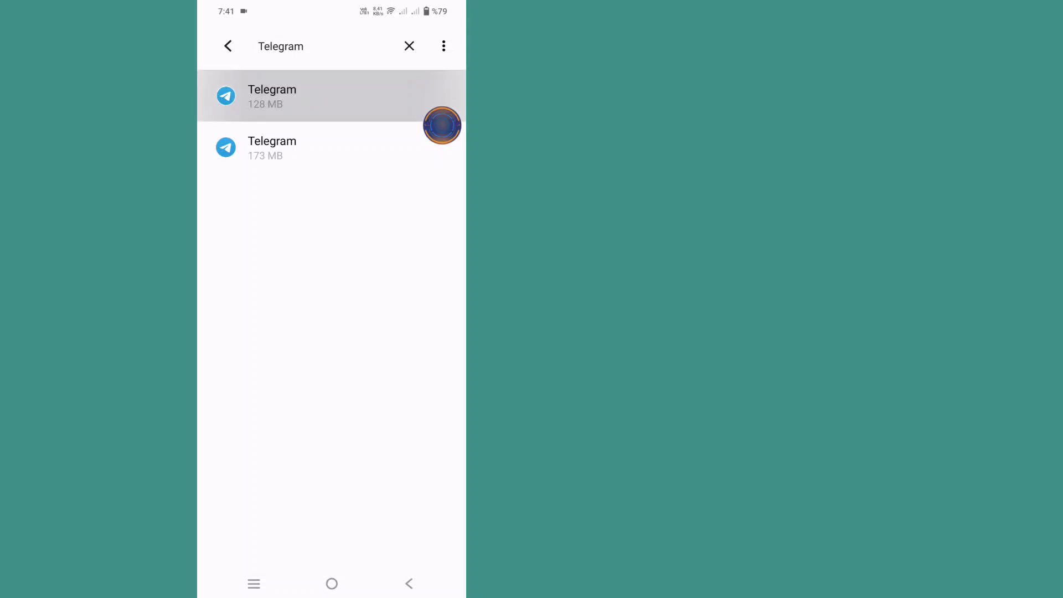
{"action": "left_click", "coordinate": [294, 96]}
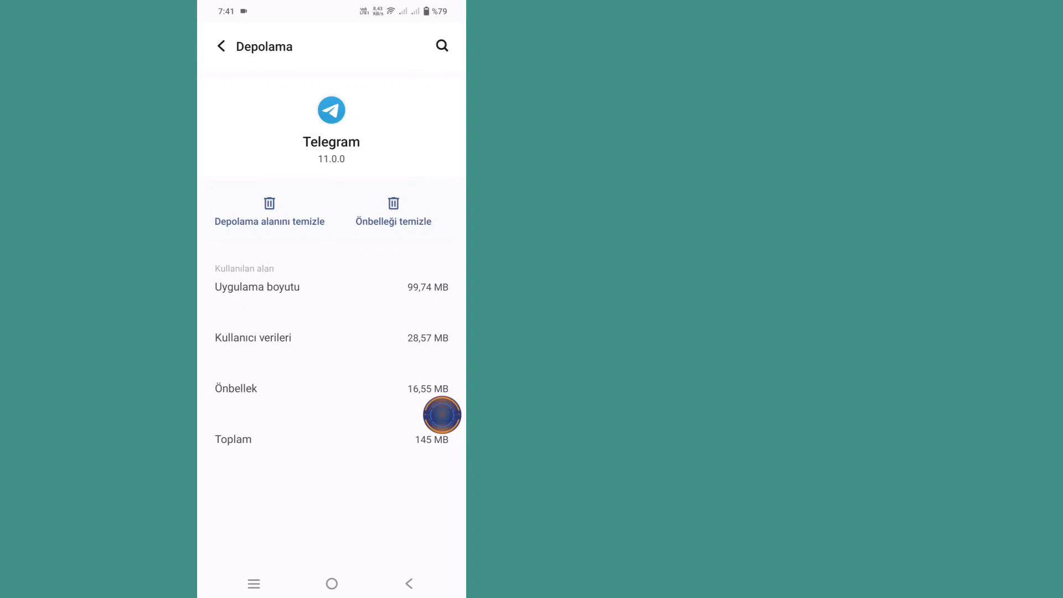
{"action": "left_click", "coordinate": [392, 212]}
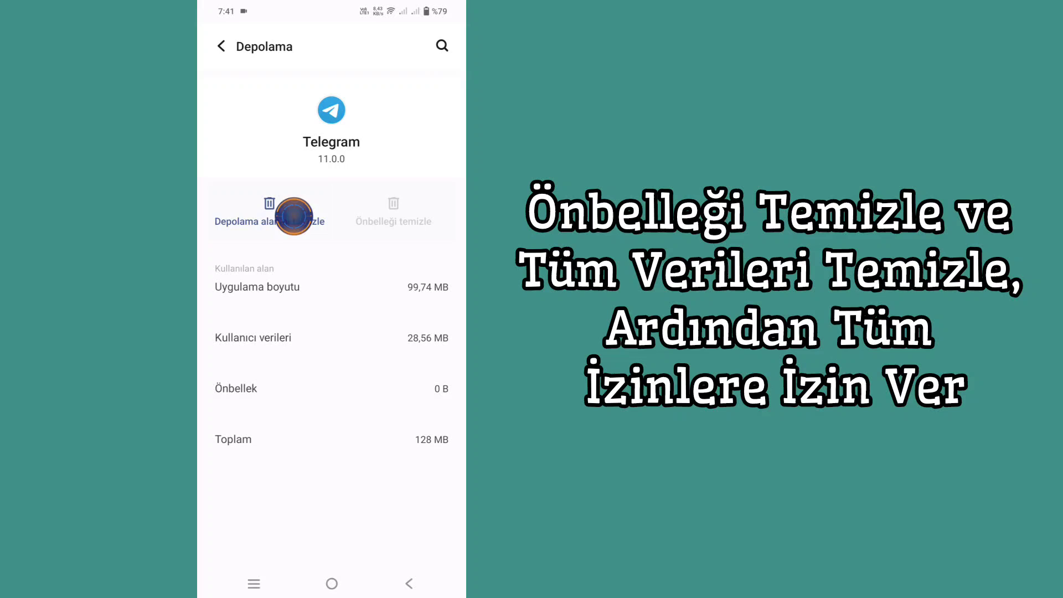
{"action": "left_click", "coordinate": [269, 219]}
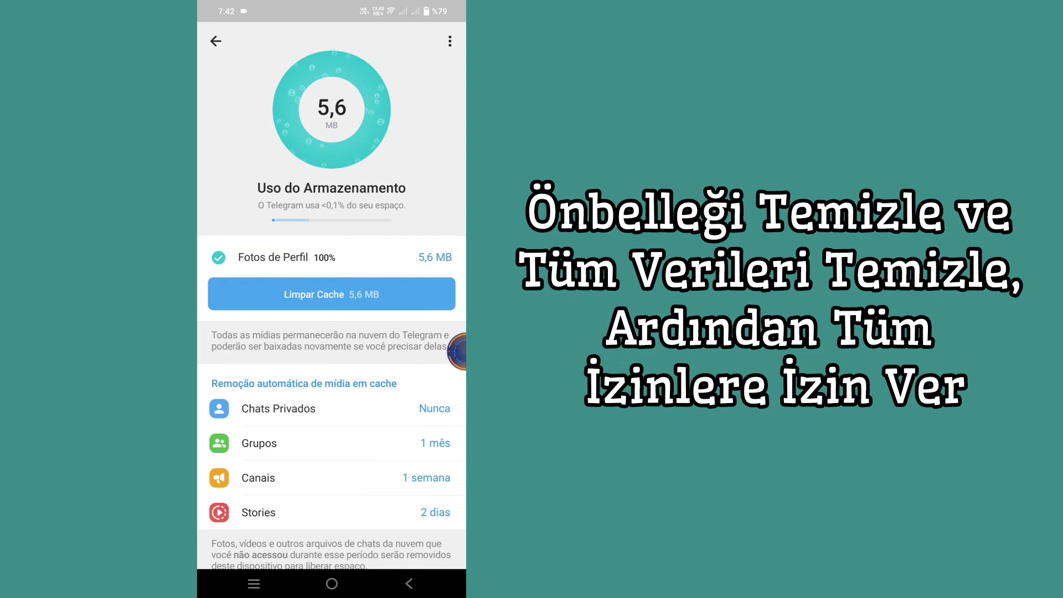
Clear Telegram's 5.6 MB media cache and its local database.
{"action": "left_click", "coordinate": [331, 294]}
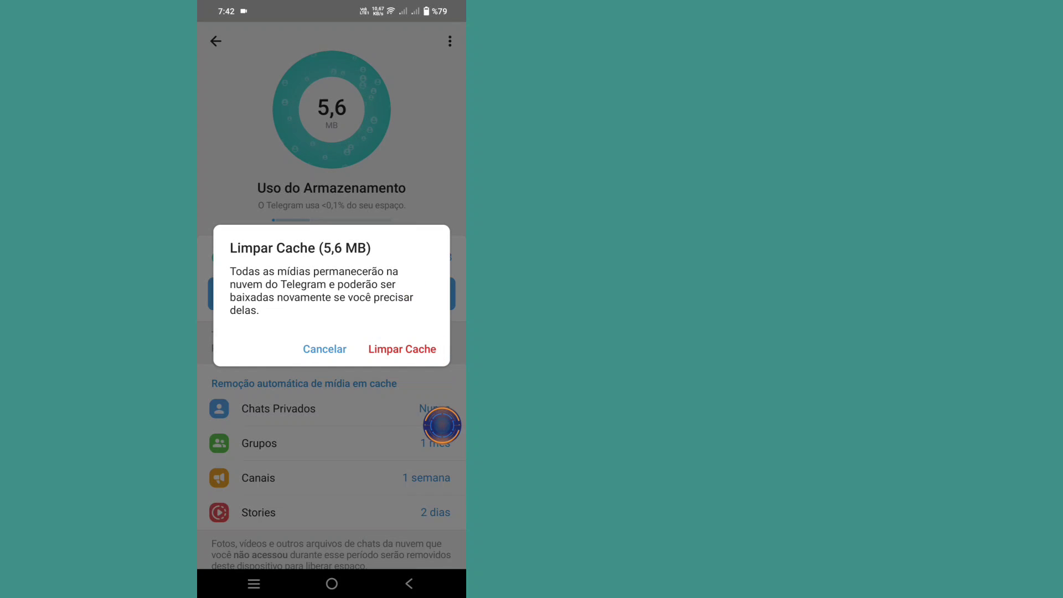
{"action": "left_click", "coordinate": [324, 349]}
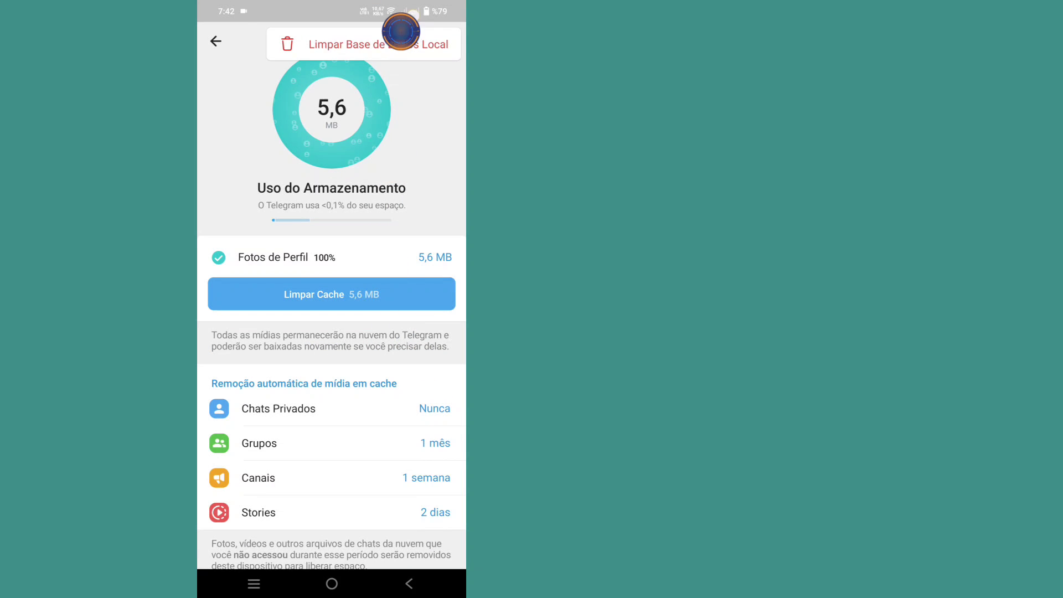
{"action": "left_click", "coordinate": [374, 43]}
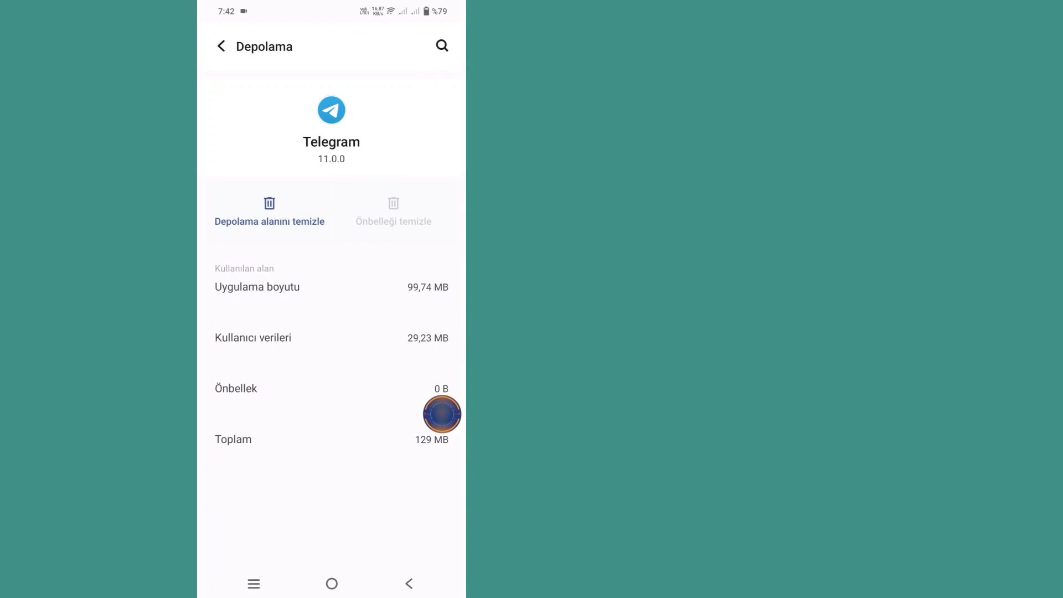
Grant Telegram the denied Music and audio permission so none remain denied.
{"action": "left_click", "coordinate": [221, 46]}
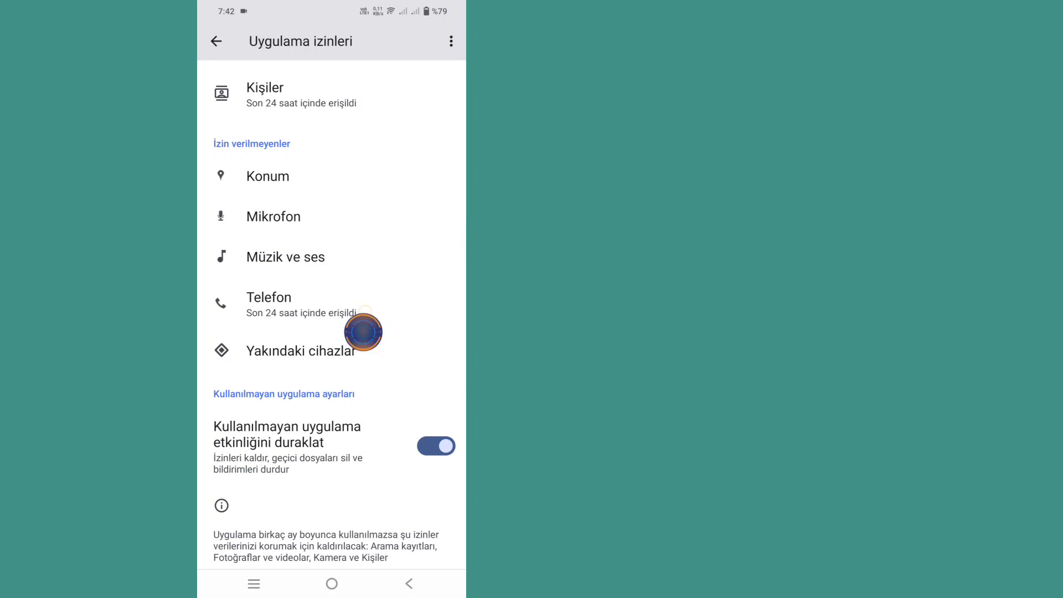
{"action": "left_click", "coordinate": [301, 351]}
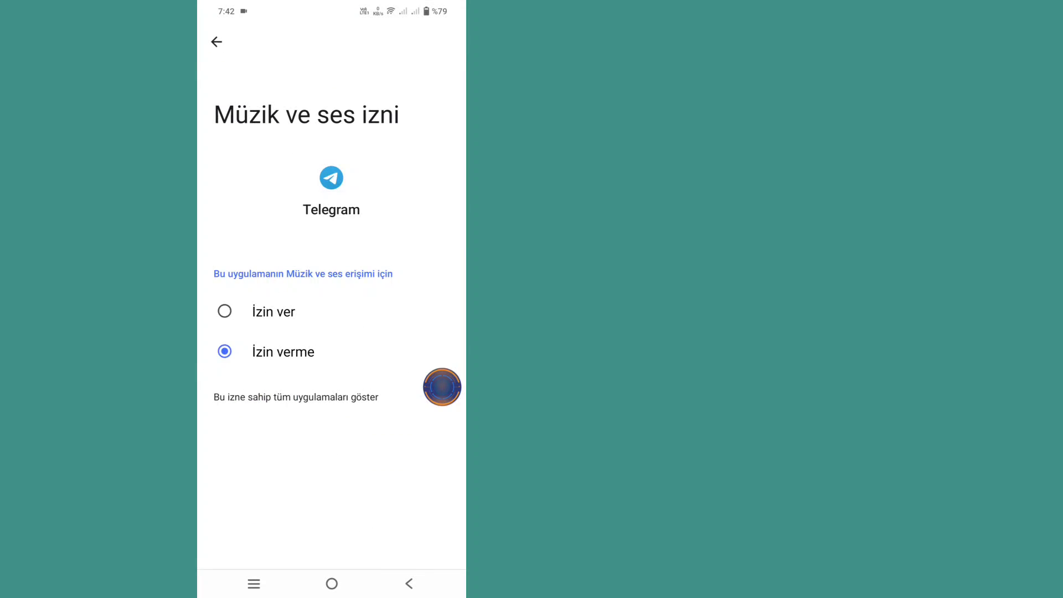
{"action": "left_click", "coordinate": [218, 42]}
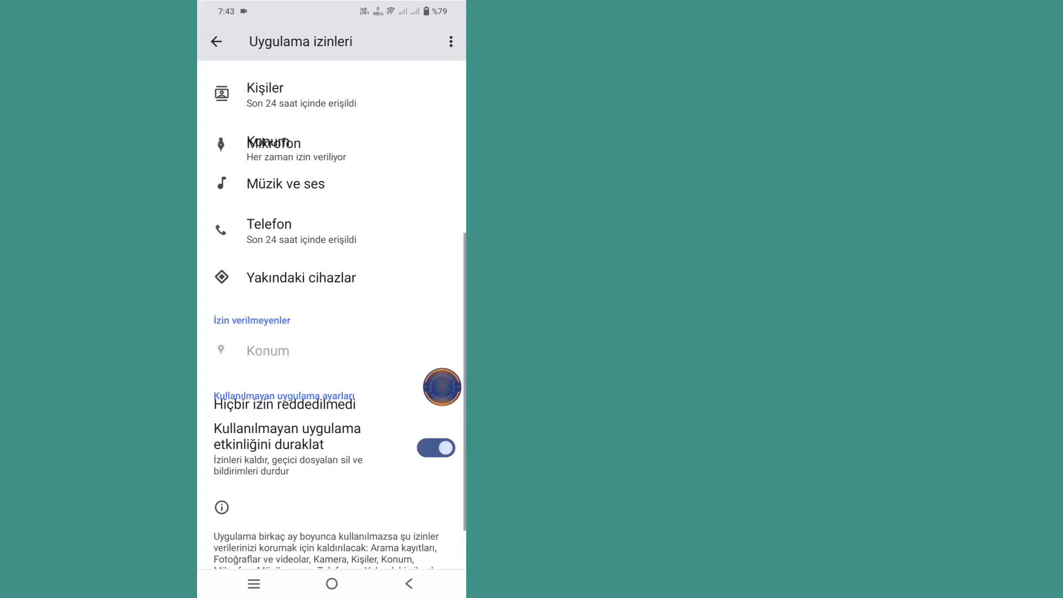
{"action": "left_click", "coordinate": [219, 42]}
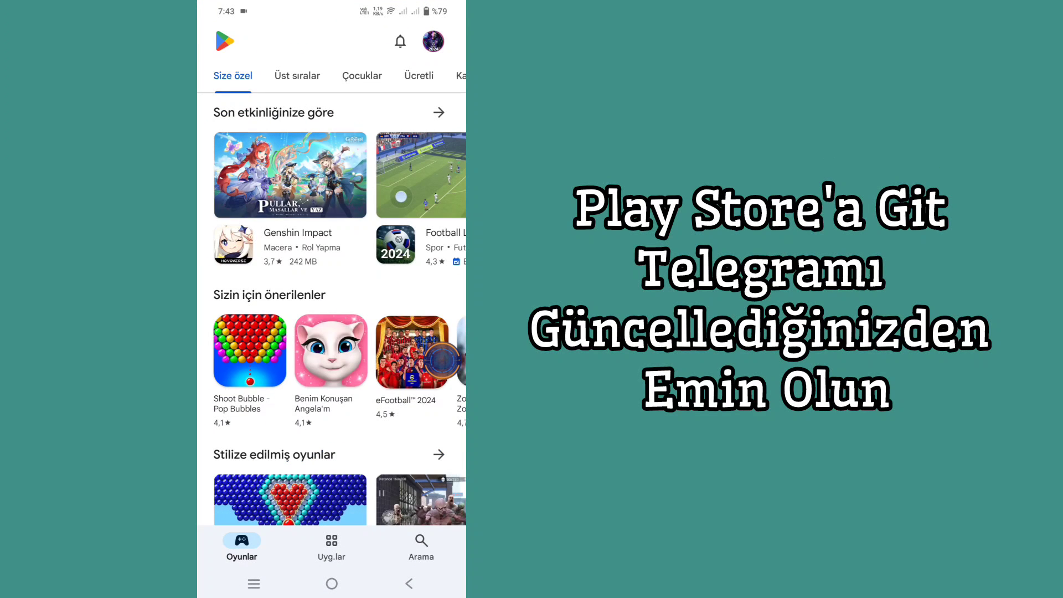
Search the Play Store for 'Tele' and open Telegram's store page.
{"action": "left_click", "coordinate": [420, 541]}
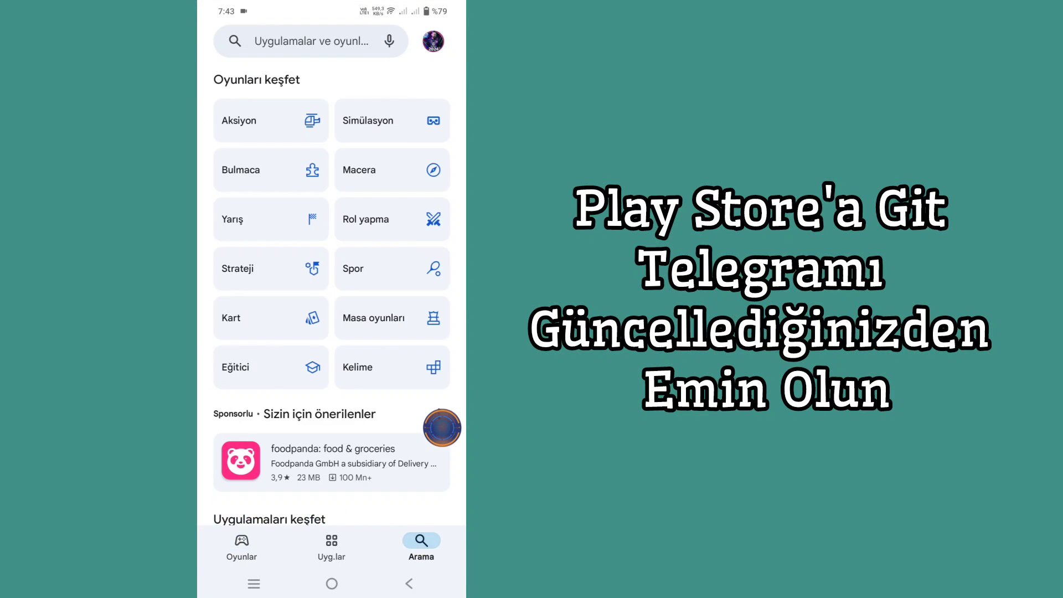
{"action": "left_click", "coordinate": [316, 41]}
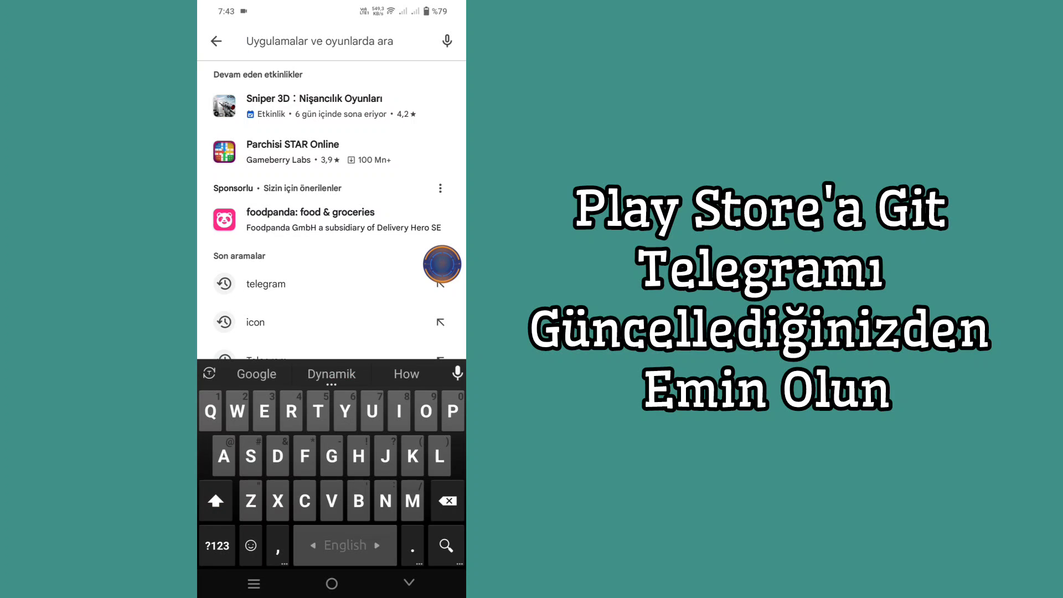
{"action": "type", "text": "Telegram"}
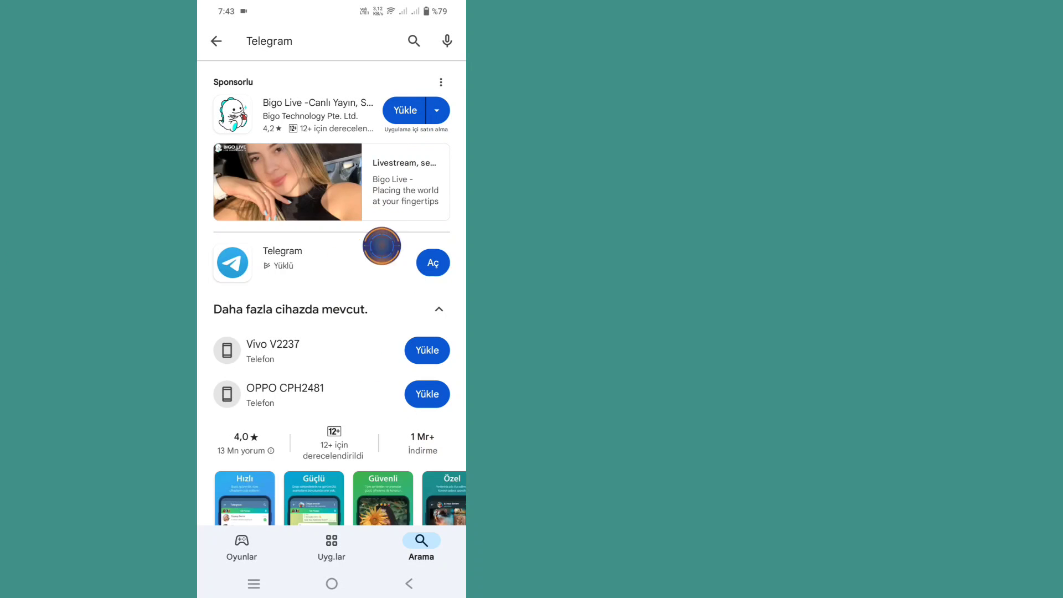
{"action": "left_click", "coordinate": [283, 262]}
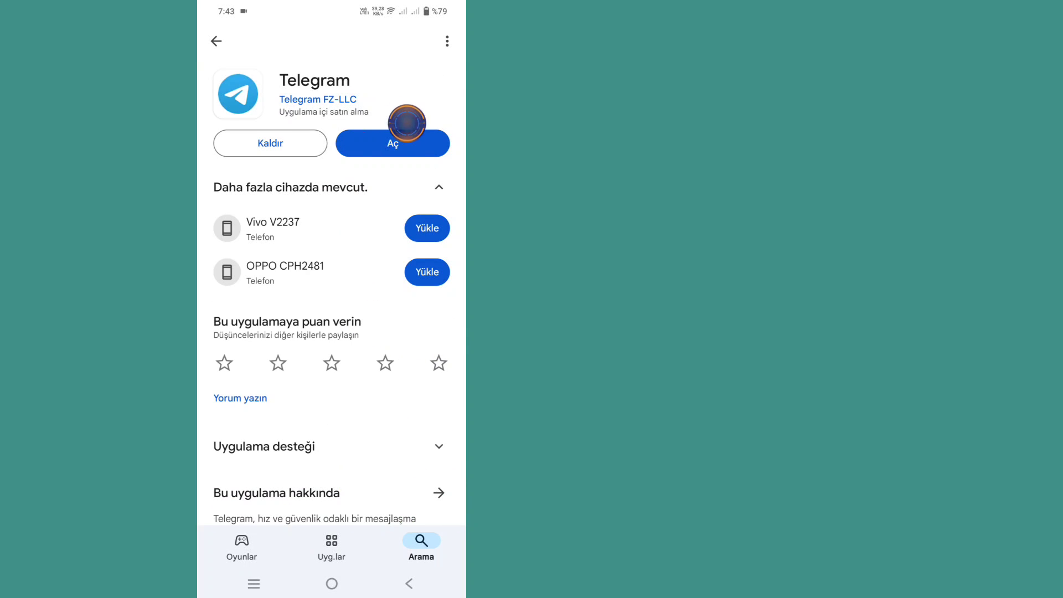
{"action": "mouse_move", "coordinate": [442, 97]}
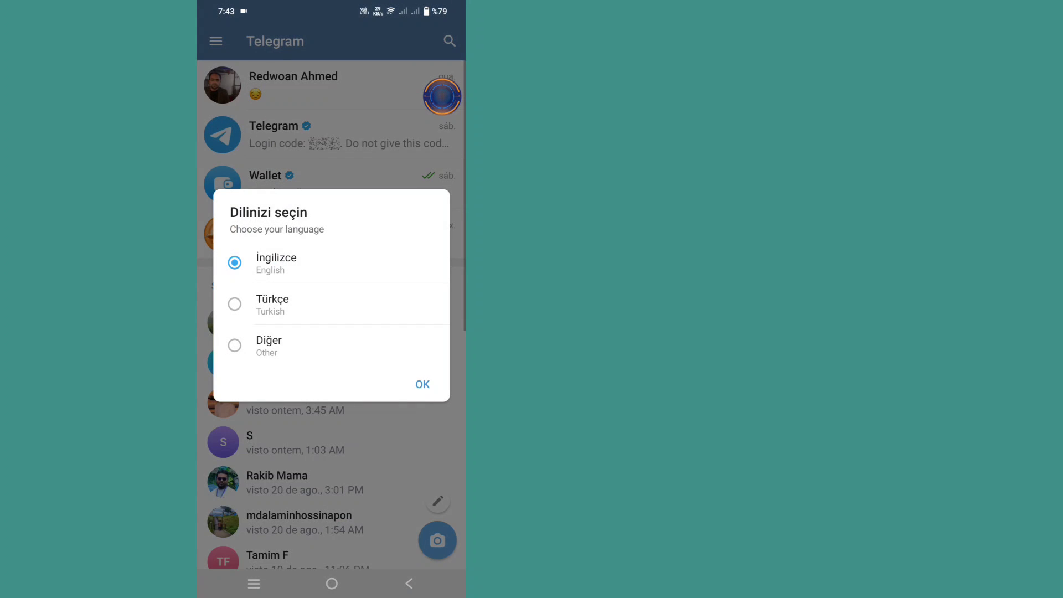
Keep English as Telegram's language and scroll through the chat list.
{"action": "left_click", "coordinate": [422, 384]}
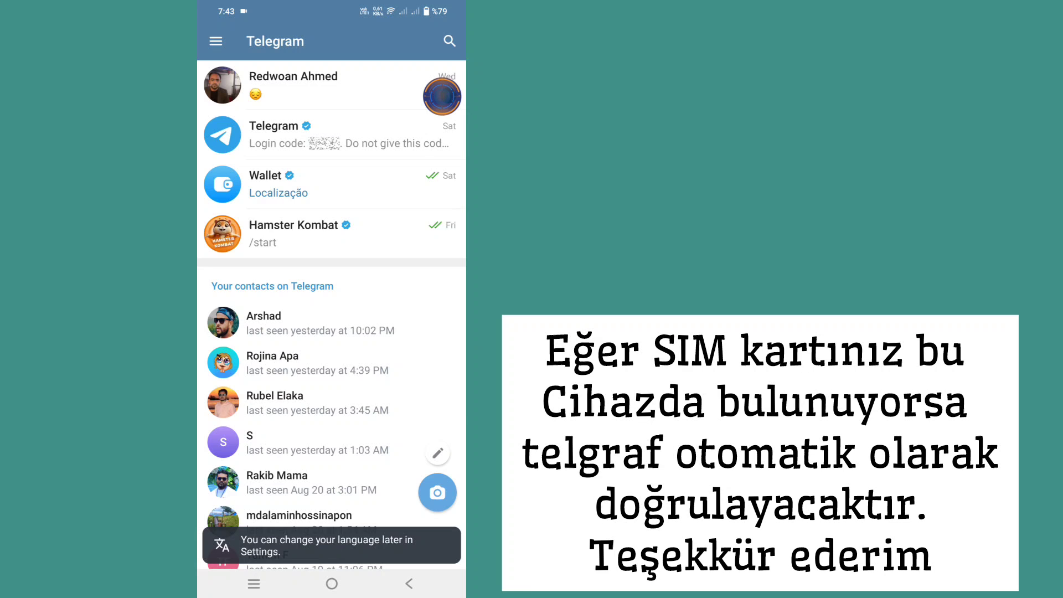
{"action": "scroll", "scroll_direction": "down", "scroll_amount": 3}
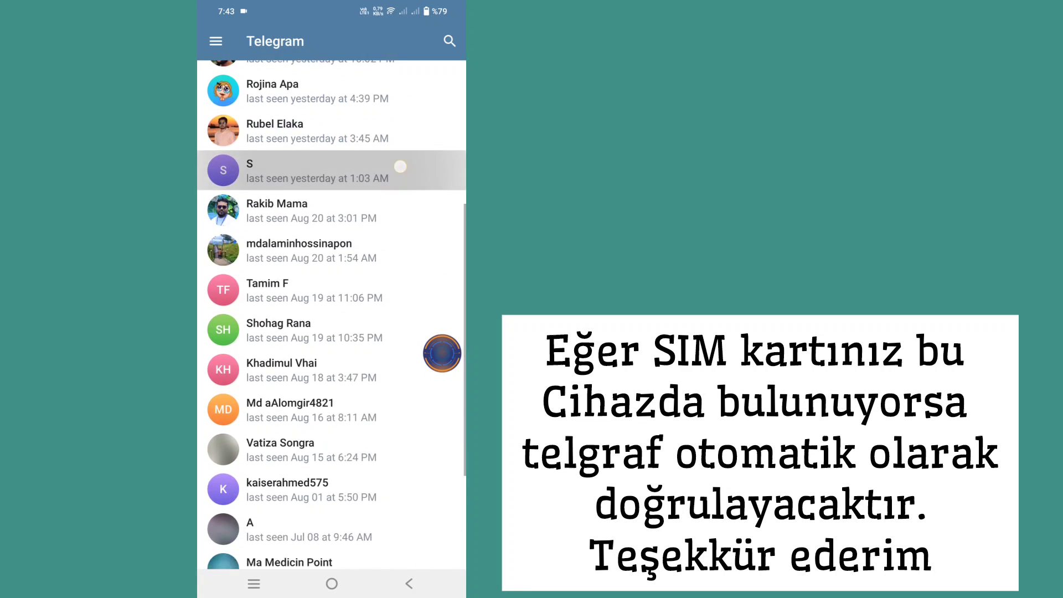
{"action": "scroll", "scroll_direction": "down", "scroll_amount": 3}
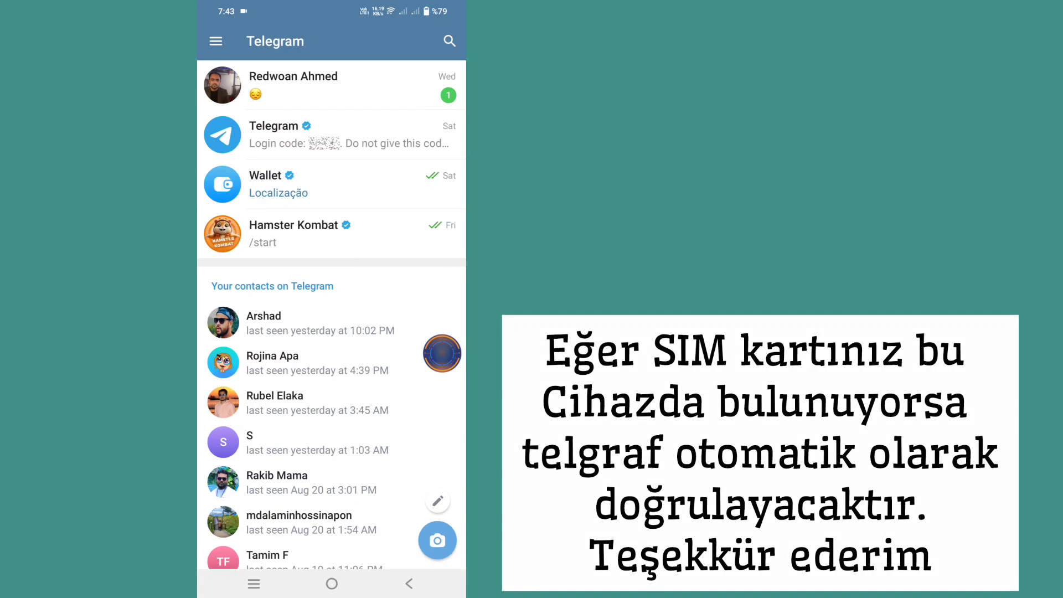